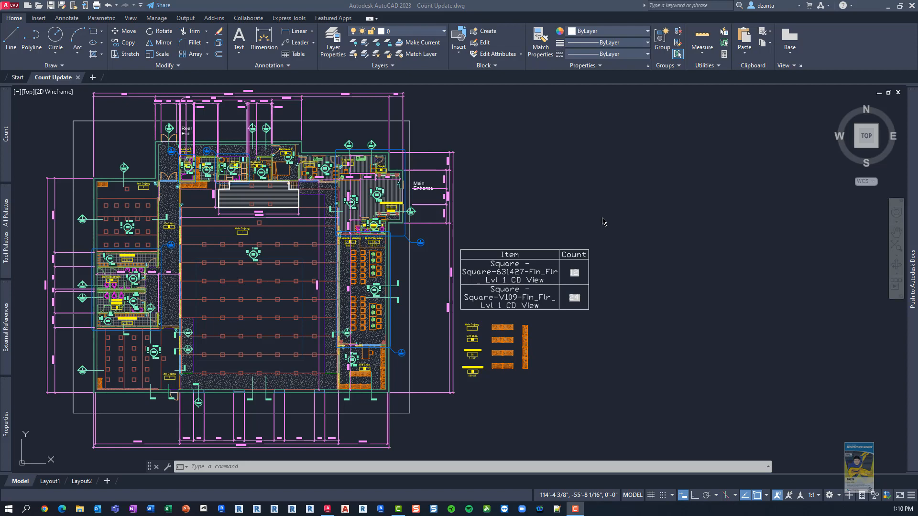
{"action": "mouse_move", "coordinate": [571, 205]}
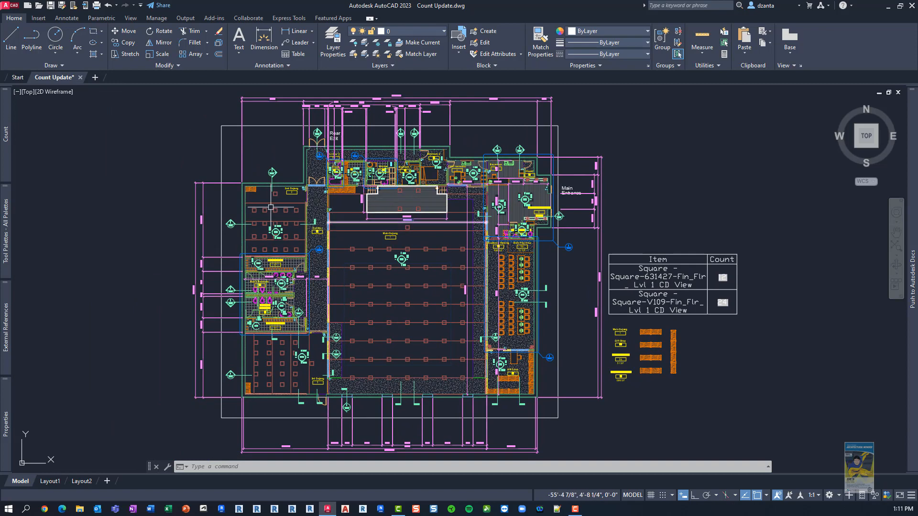
{"action": "mouse_move", "coordinate": [216, 91]}
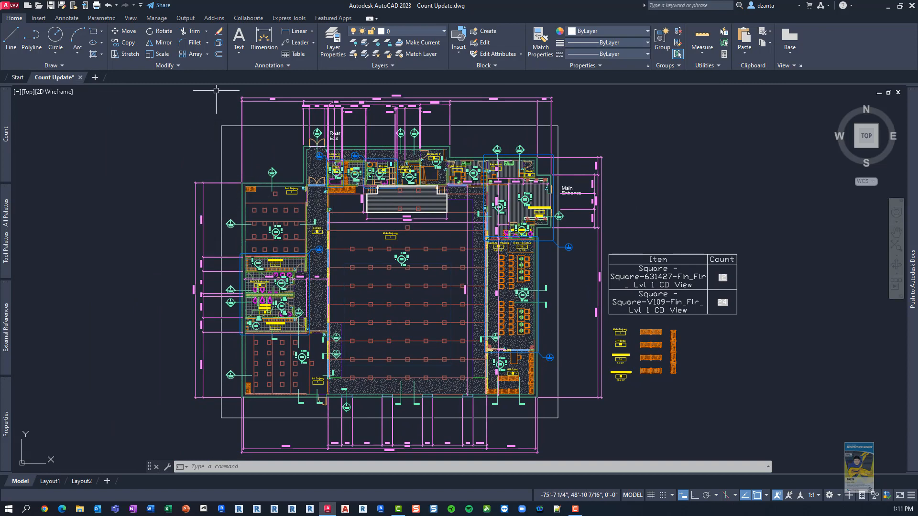
Switch to the View ribbon to reach the Count and palette tools
{"action": "left_click", "coordinate": [131, 18]}
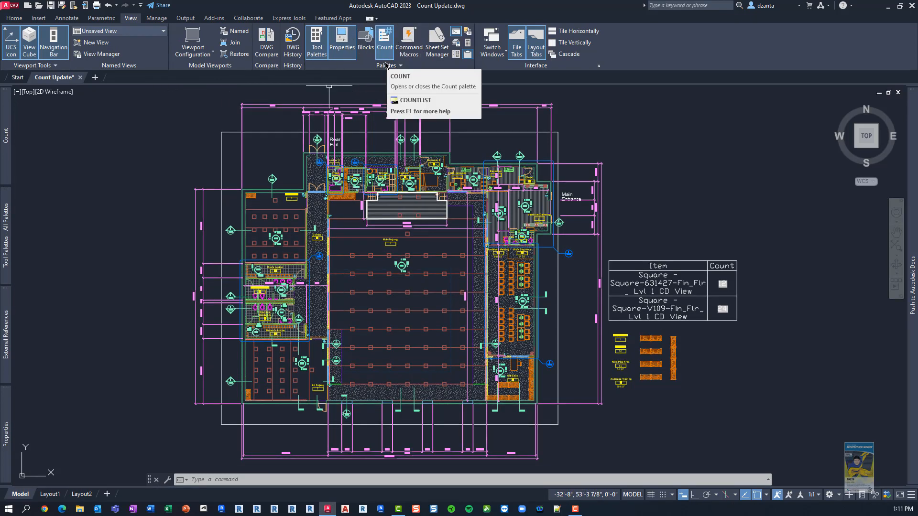
Open the Count palette of block totals and keep it docked open
{"action": "left_click", "coordinate": [385, 42]}
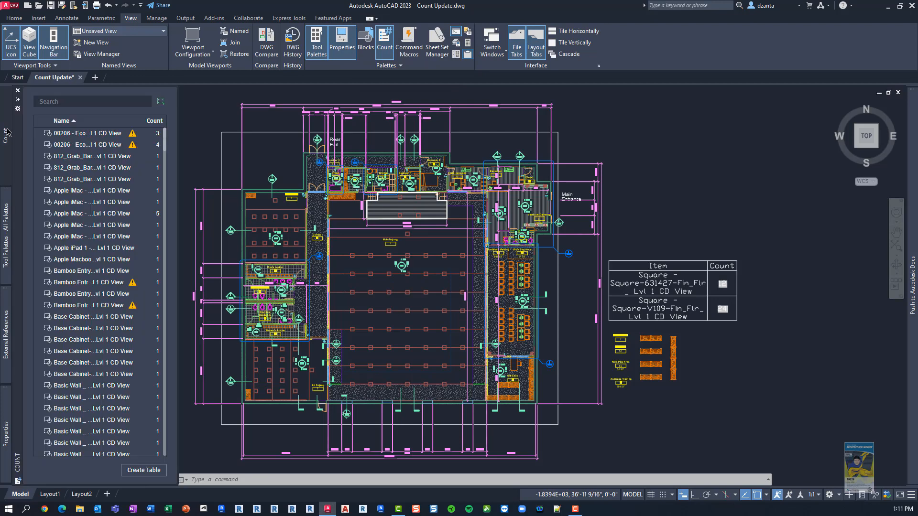
{"action": "left_click", "coordinate": [18, 90]}
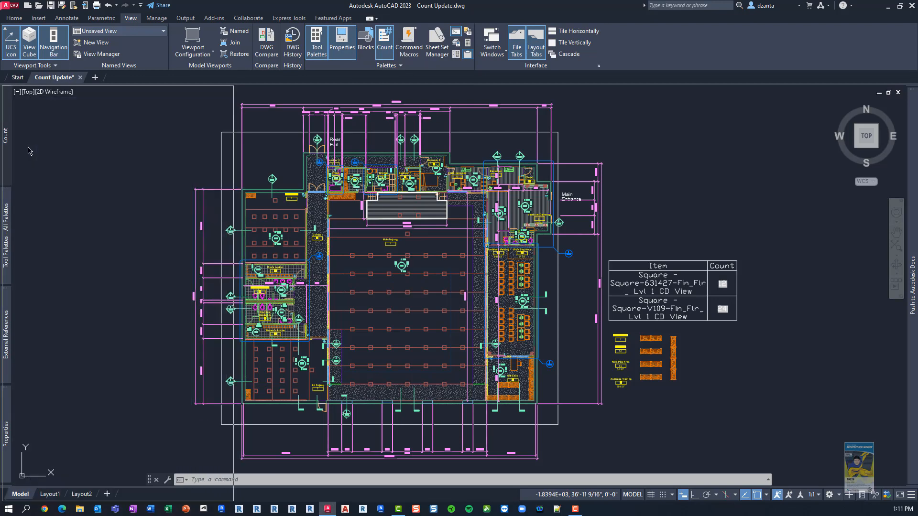
{"action": "left_click", "coordinate": [384, 42]}
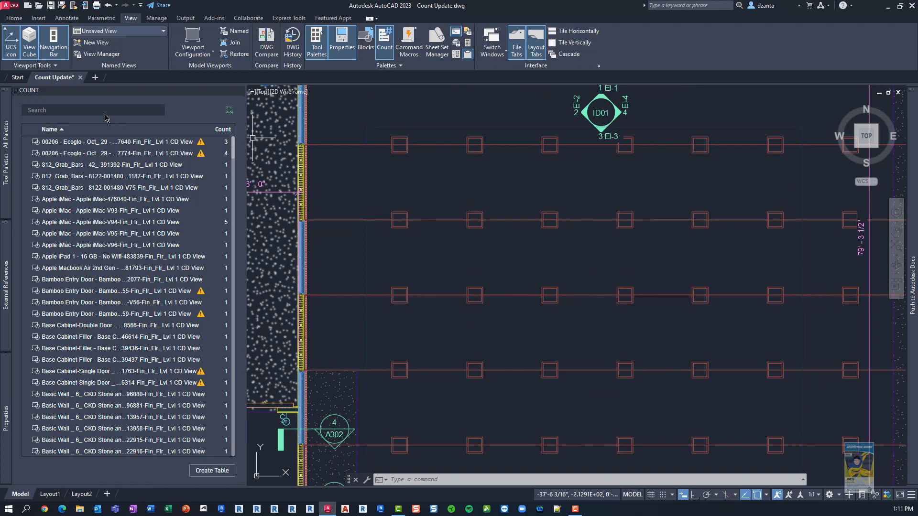
{"action": "mouse_move", "coordinate": [229, 111]}
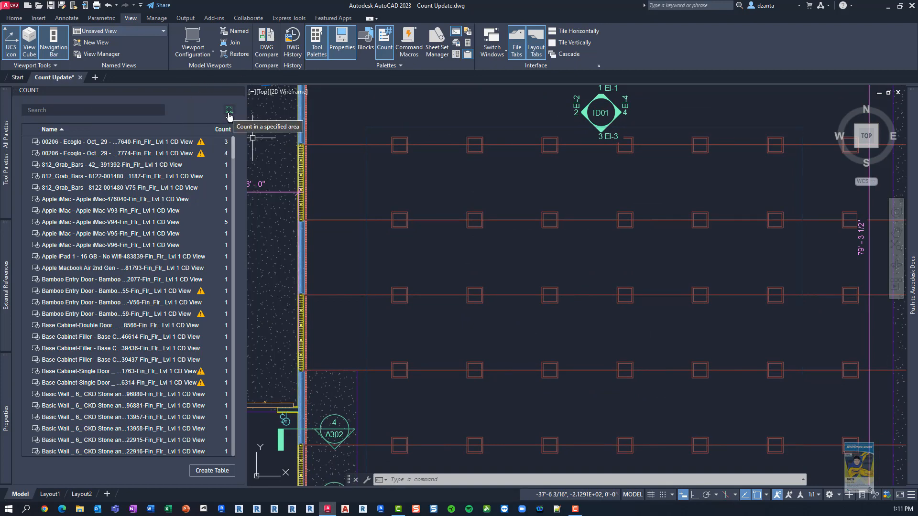
Count blocks inside a rectangular area over the shelving grid, finding 9 Square-V109 blocks
{"action": "left_click", "coordinate": [229, 111]}
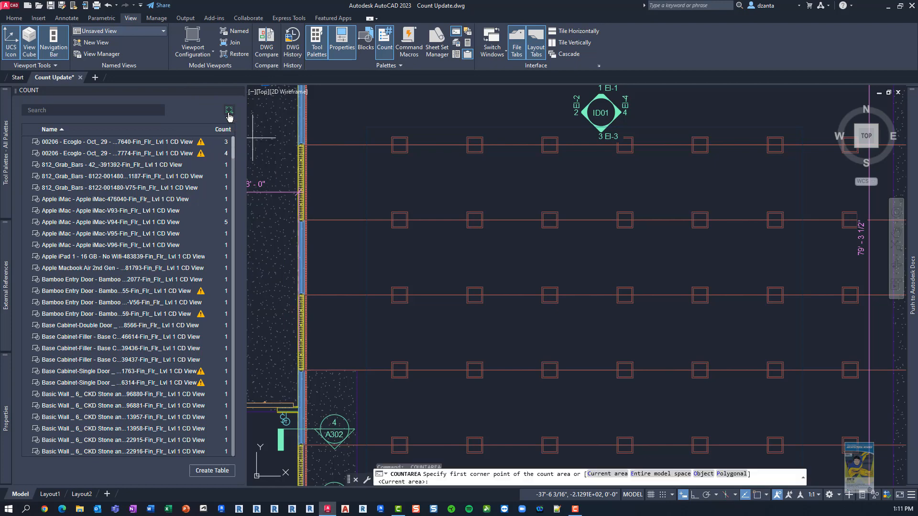
{"action": "mouse_move", "coordinate": [426, 181]}
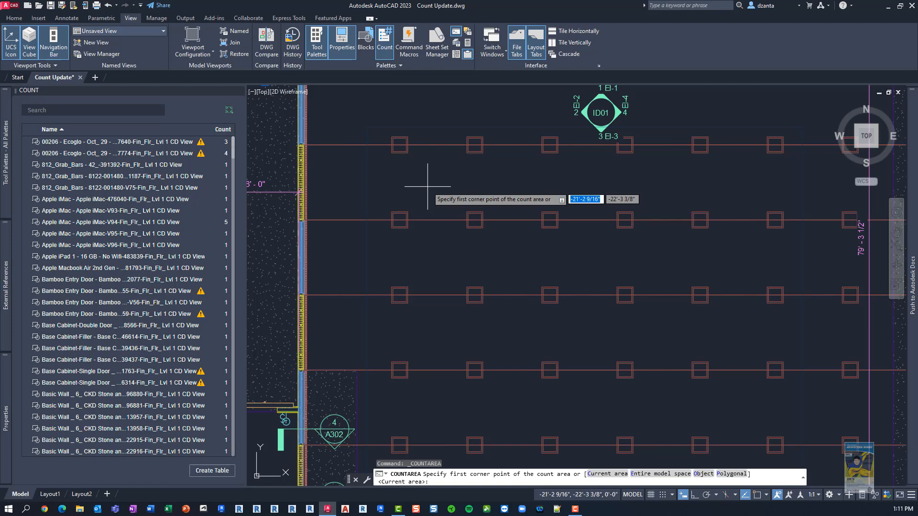
{"action": "mouse_move", "coordinate": [441, 185]}
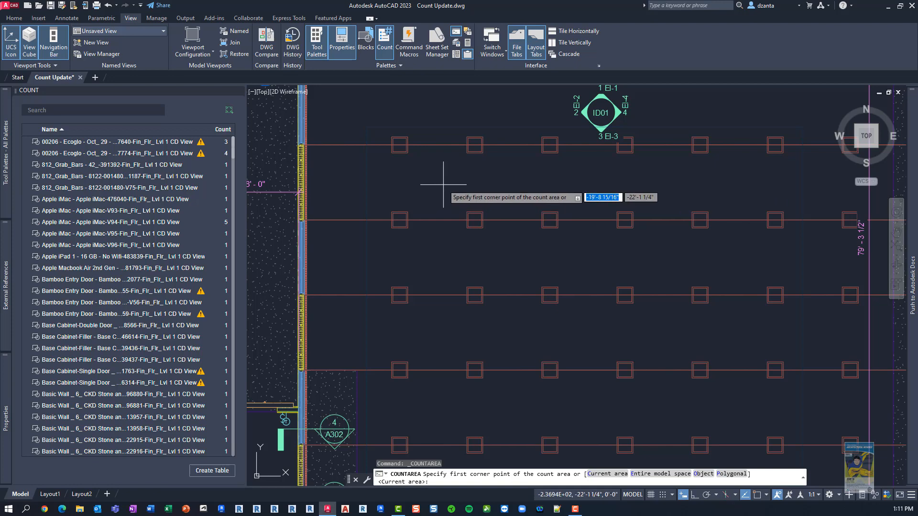
{"action": "left_click", "coordinate": [443, 183]}
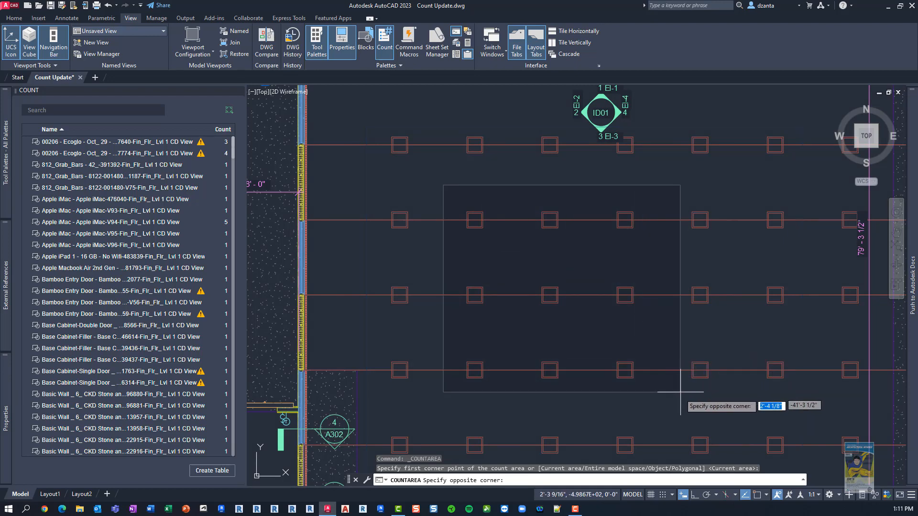
{"action": "left_click", "coordinate": [665, 404]}
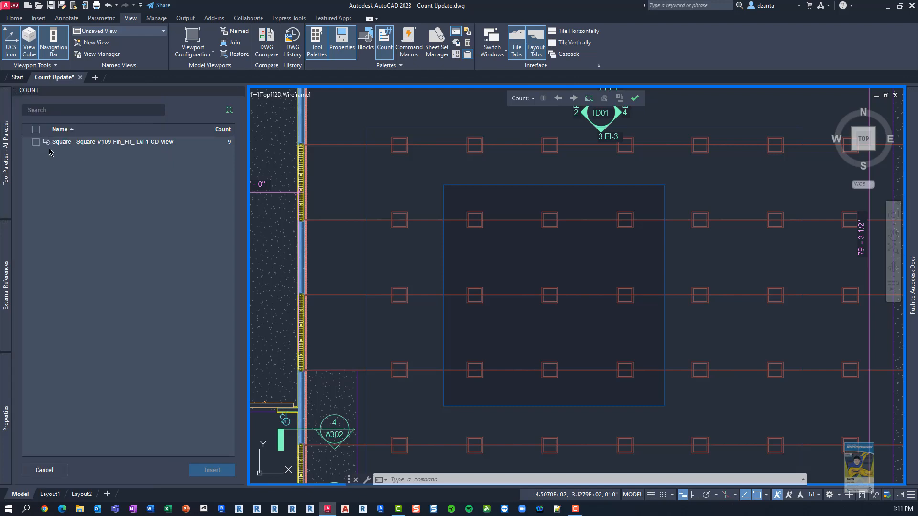
Insert a count table for the 9 Square-V109 blocks beside the existing table and scale it by 10
{"action": "left_click", "coordinate": [35, 129]}
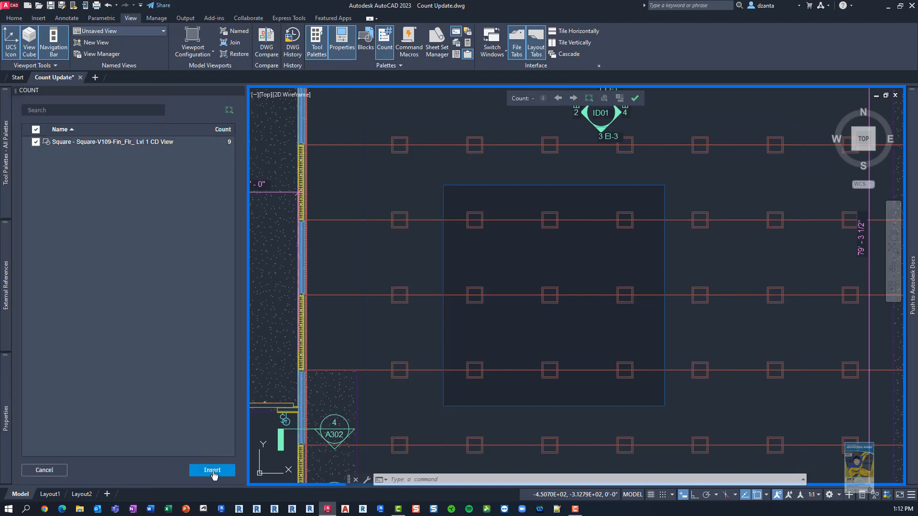
{"action": "left_click", "coordinate": [212, 470]}
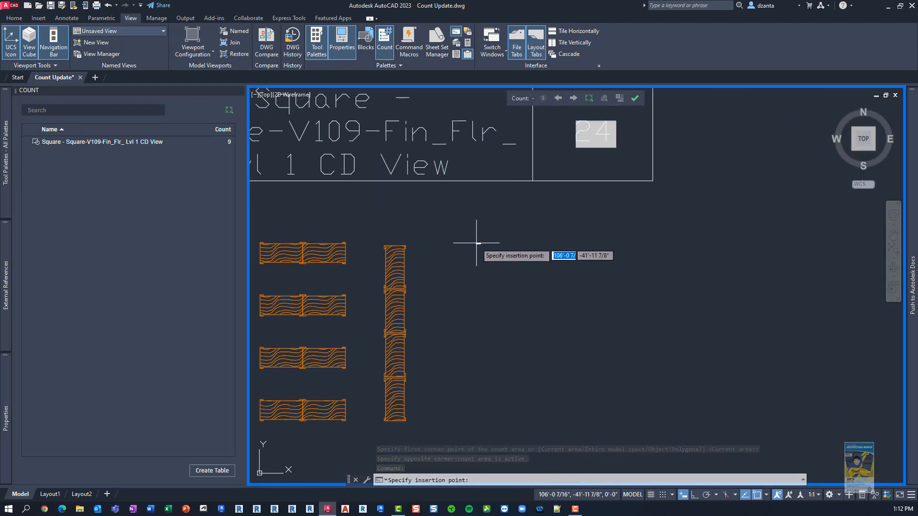
{"action": "left_click", "coordinate": [467, 232]}
{"action": "type", "text": "10"}
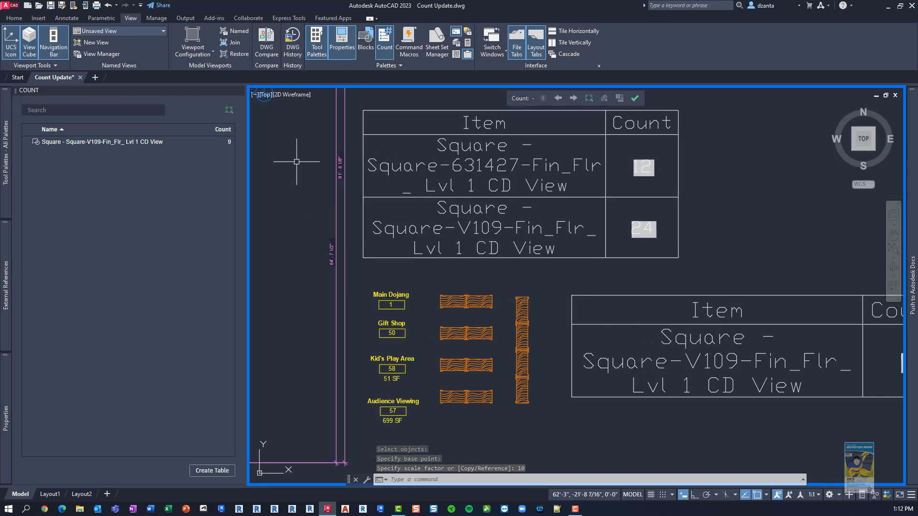
{"action": "left_click", "coordinate": [635, 98]}
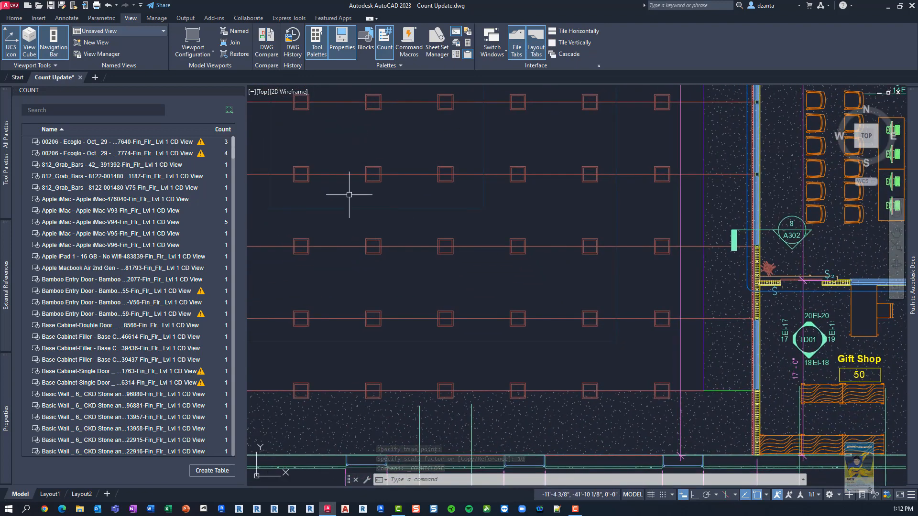
Start a polygonal count area and place its first point over the shelving squares
{"action": "left_click", "coordinate": [384, 43]}
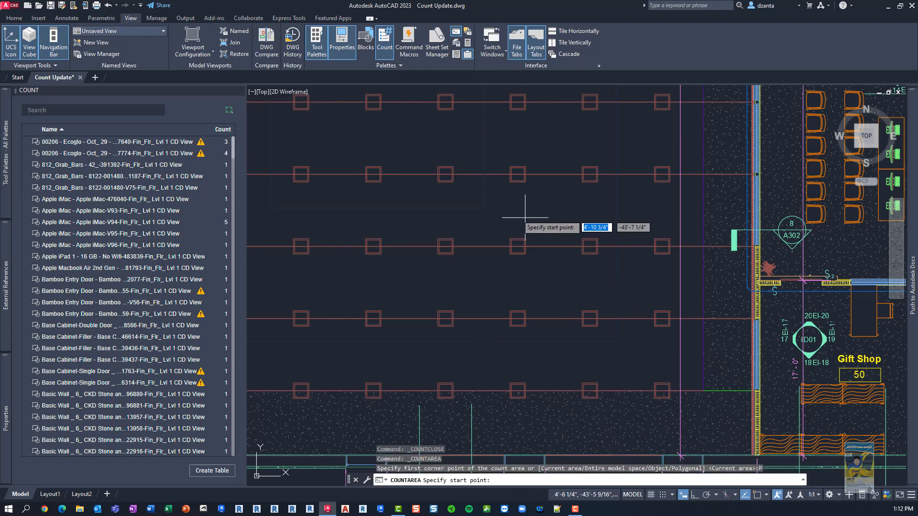
{"action": "left_click", "coordinate": [525, 217]}
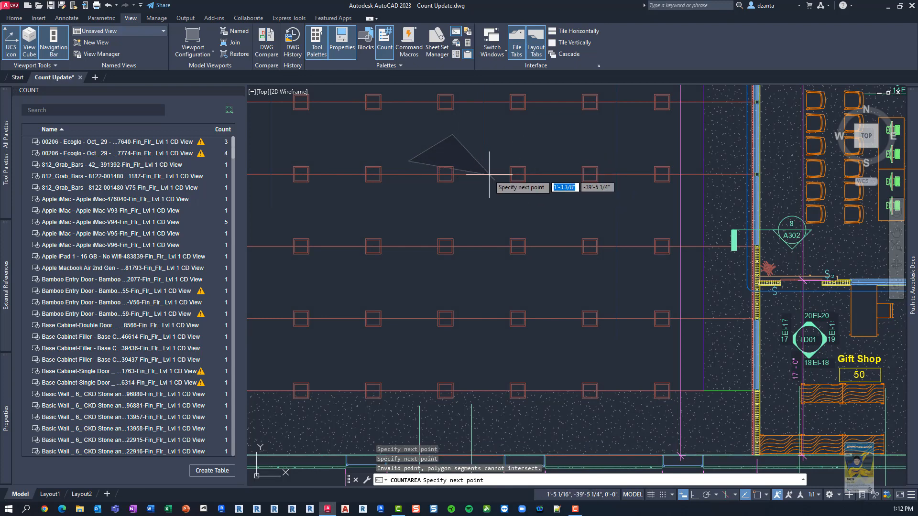
{"action": "mouse_move", "coordinate": [423, 267]}
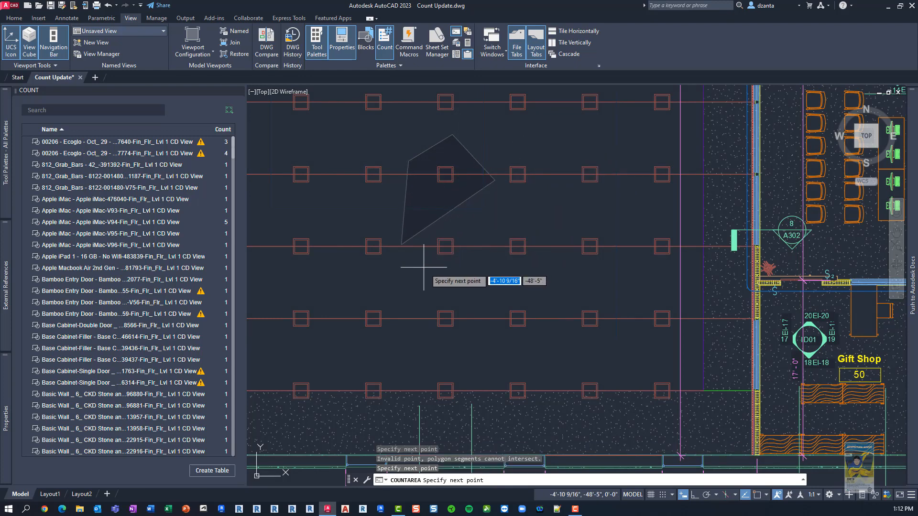
{"action": "mouse_move", "coordinate": [431, 277]}
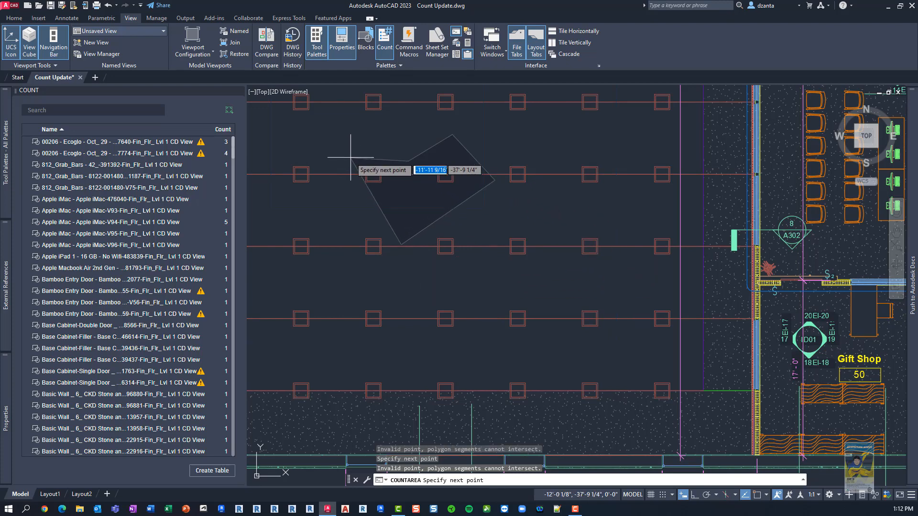
{"action": "mouse_move", "coordinate": [297, 127]}
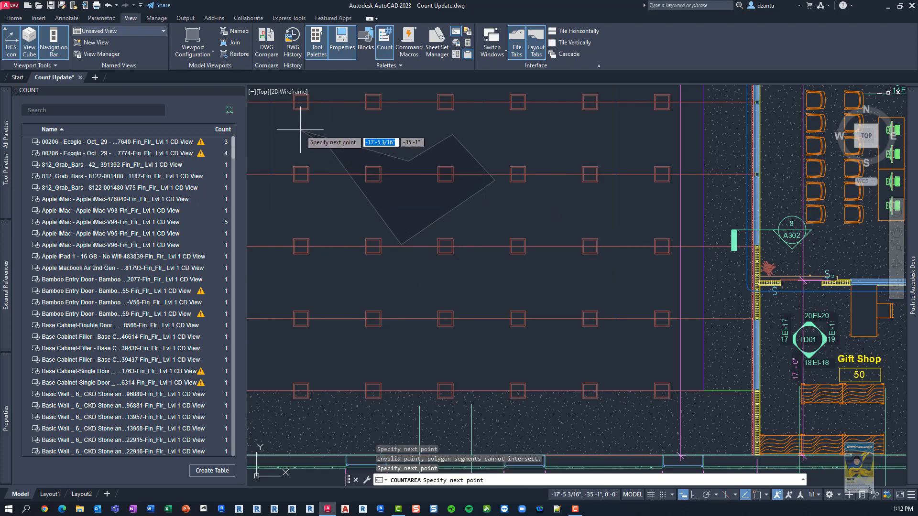
{"action": "mouse_move", "coordinate": [366, 91]}
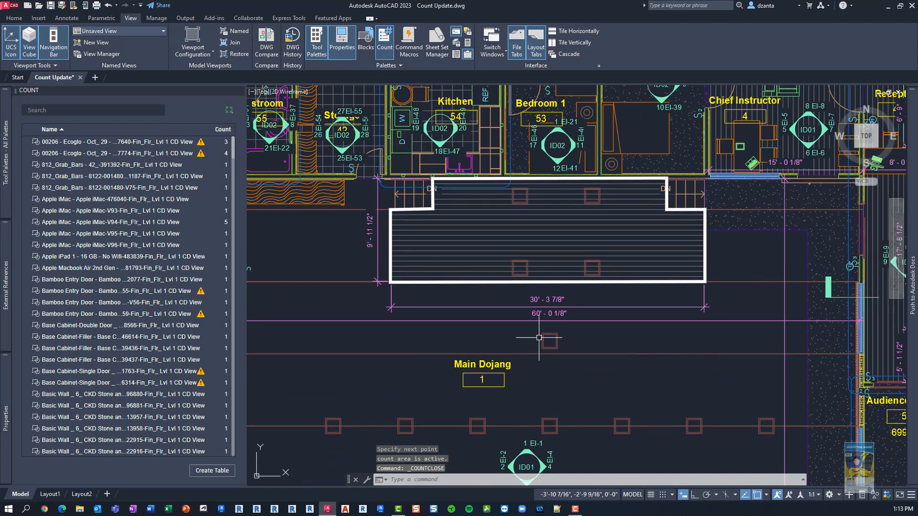
{"action": "mouse_move", "coordinate": [582, 330]}
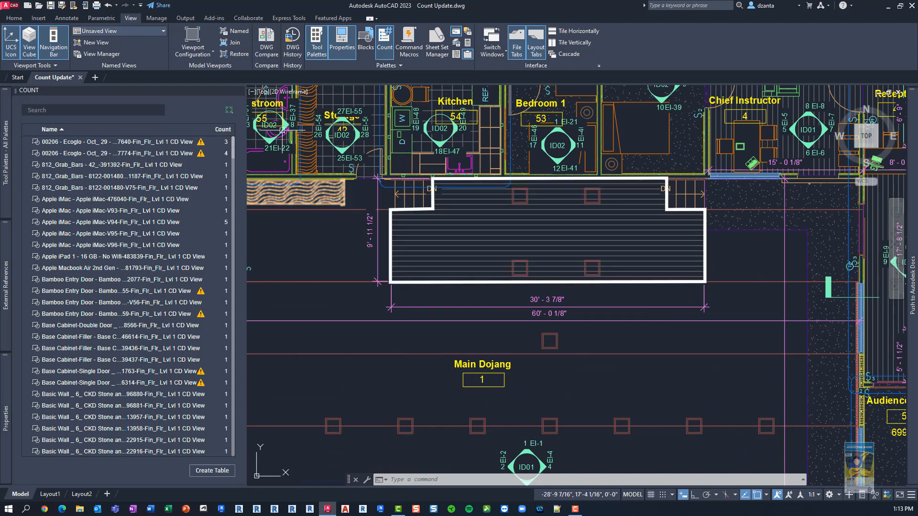
Count 4 Square-631427 blocks within an object boundary near the Main Dojang and set the frame display
{"action": "left_click", "coordinate": [385, 43]}
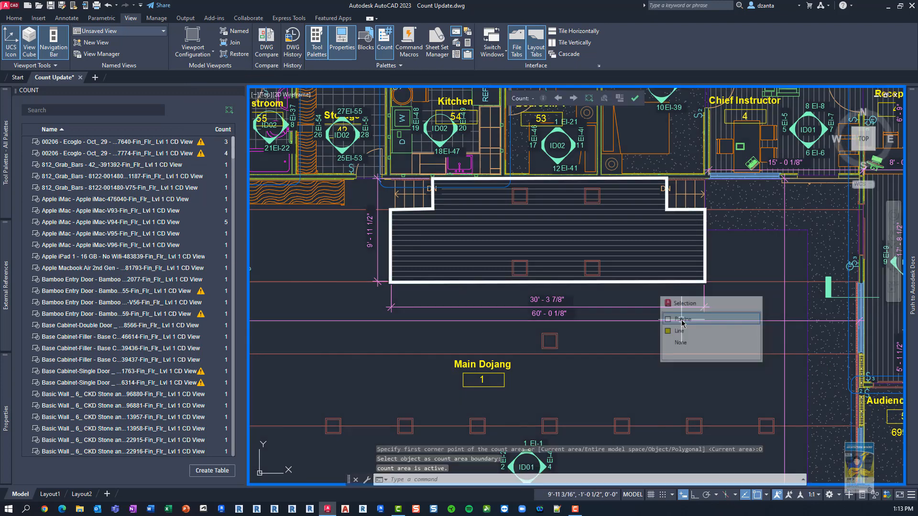
{"action": "left_click", "coordinate": [682, 319]}
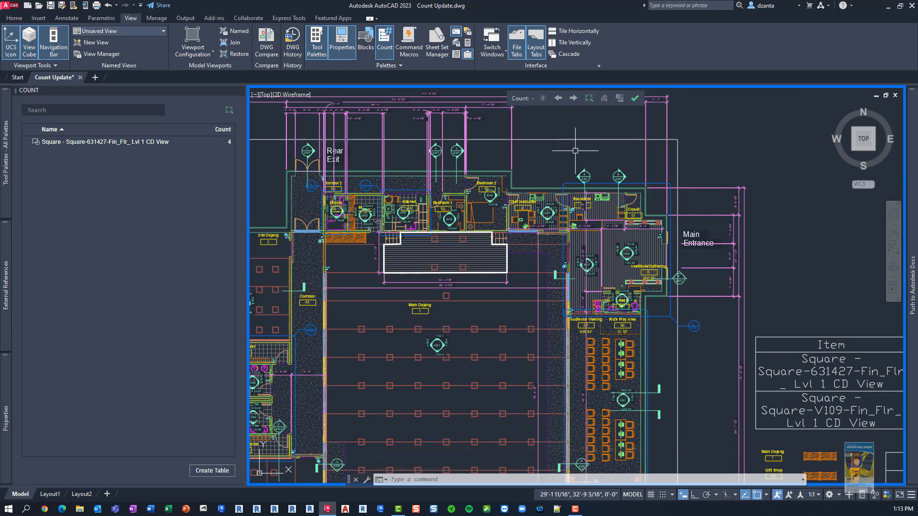
{"action": "left_click", "coordinate": [634, 98]}
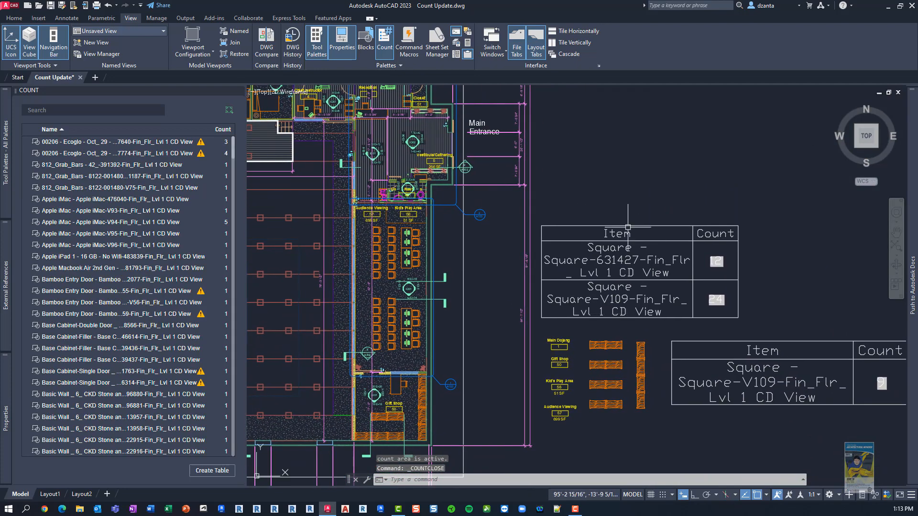
{"action": "mouse_move", "coordinate": [667, 246]}
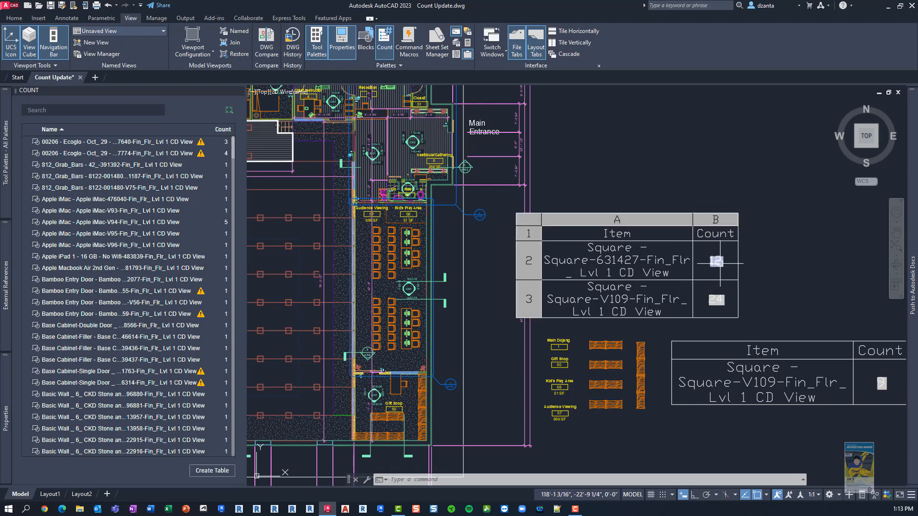
Select the count value 12 cell in the first count table
{"action": "left_click", "coordinate": [716, 260]}
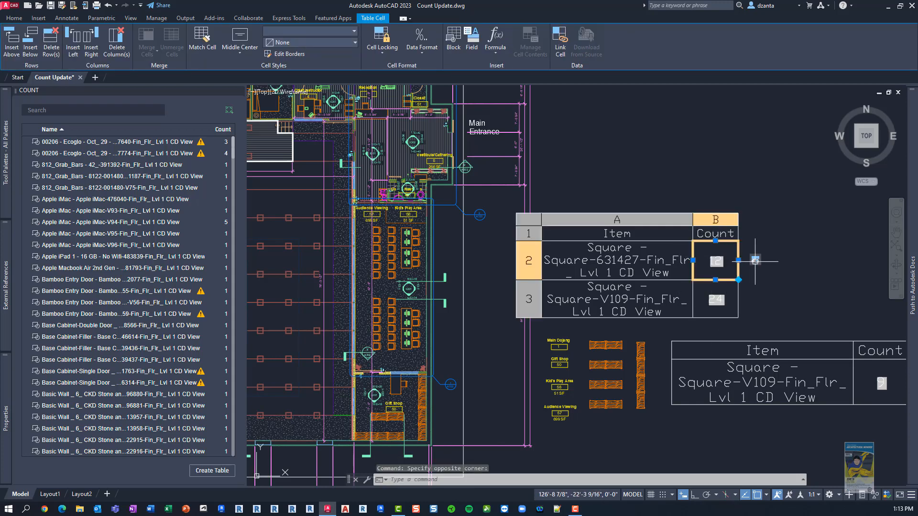
{"action": "mouse_move", "coordinate": [756, 260]}
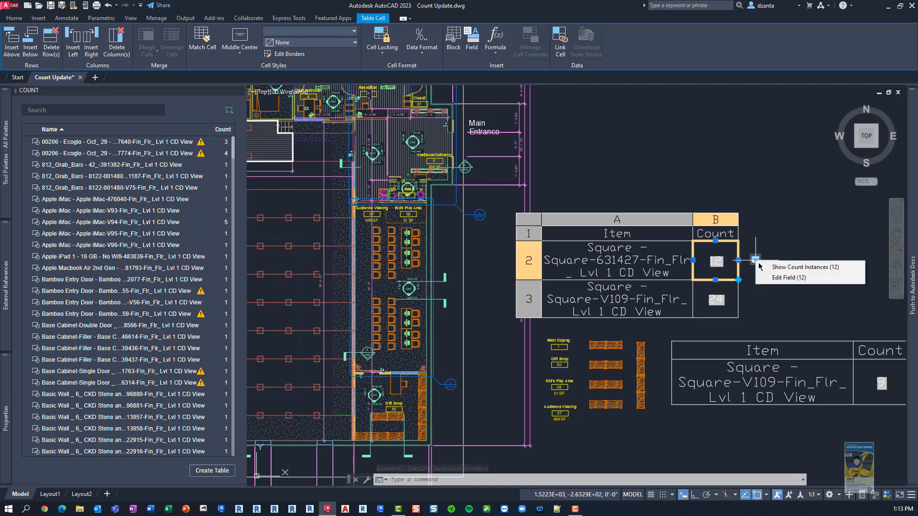
{"action": "mouse_move", "coordinate": [808, 267]}
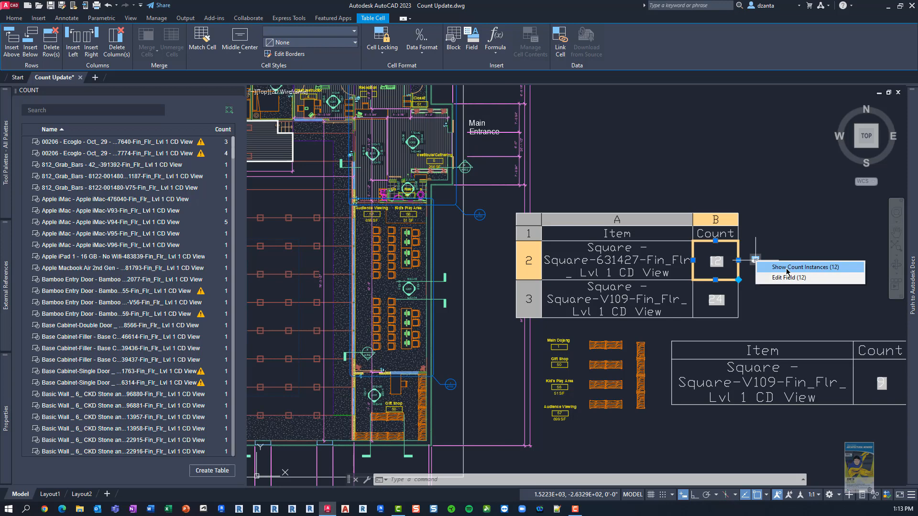
Show the 12 counted Square-631427 instances highlighted in the plan and zoom onto them
{"action": "left_click", "coordinate": [805, 267]}
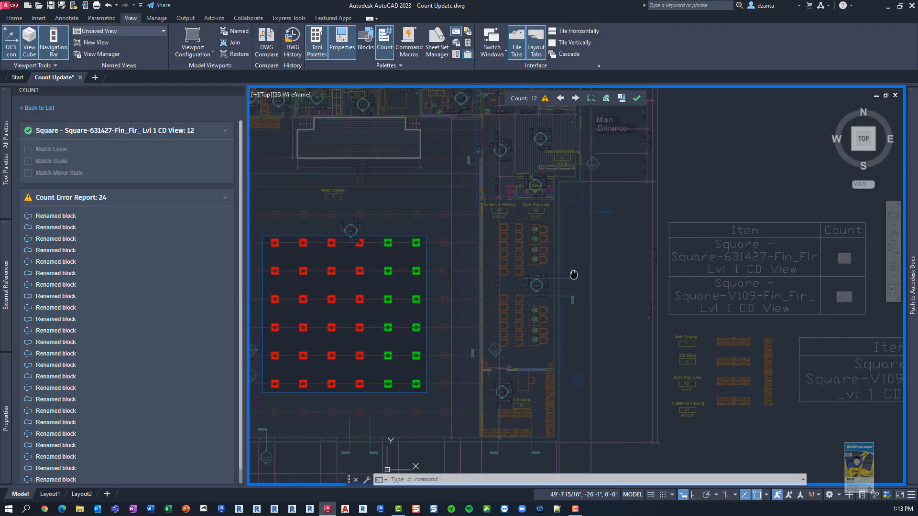
{"action": "scroll", "scroll_direction": "up", "scroll_amount": 3}
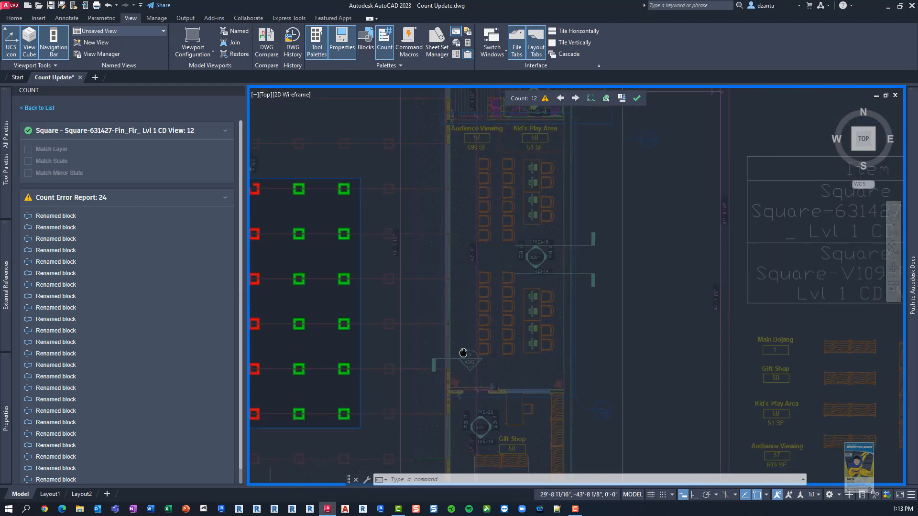
{"action": "mouse_move", "coordinate": [533, 108]}
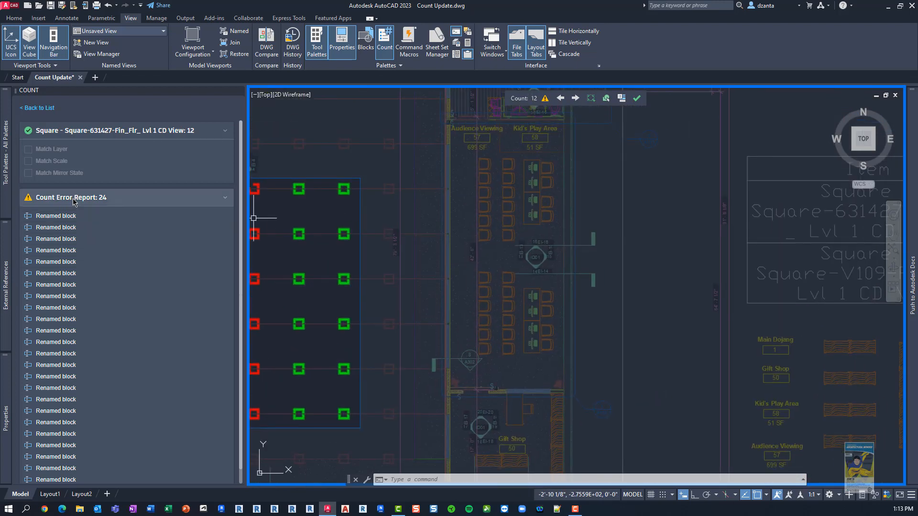
{"action": "scroll", "scroll_direction": "down", "scroll_amount": 3}
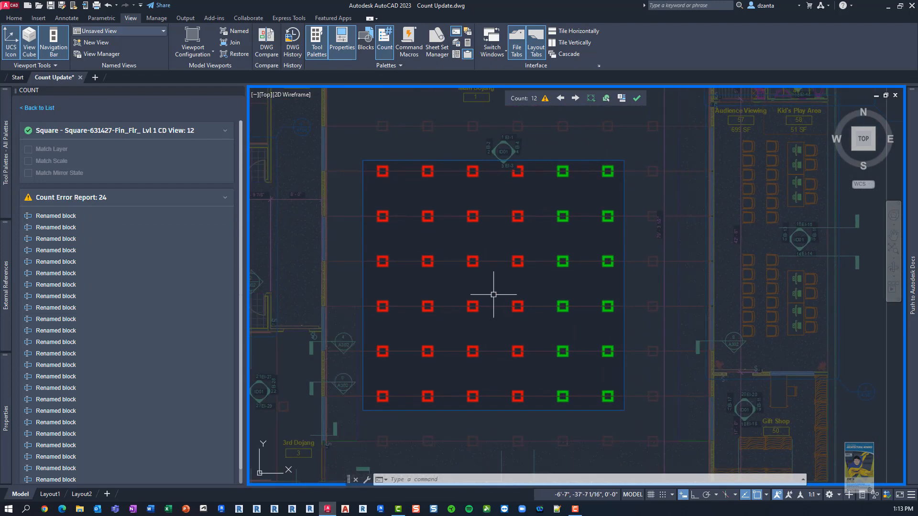
{"action": "mouse_move", "coordinate": [479, 293]}
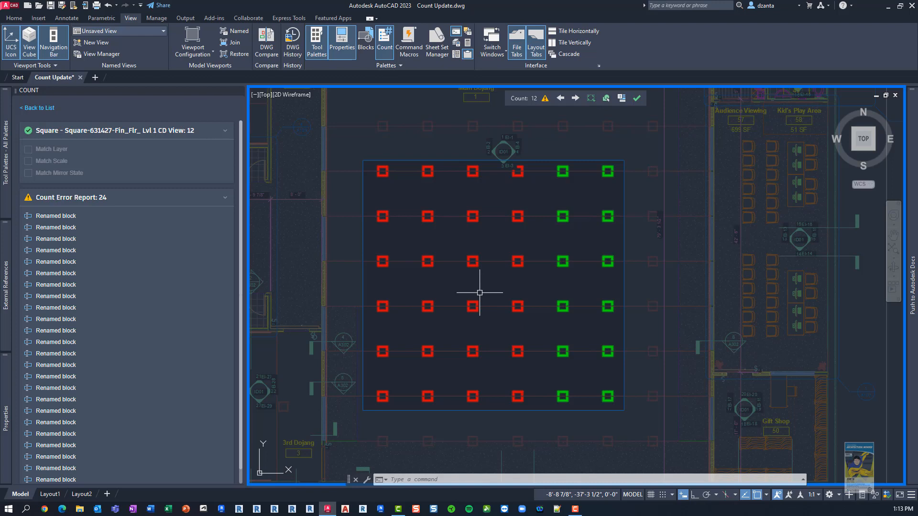
{"action": "mouse_move", "coordinate": [486, 292]}
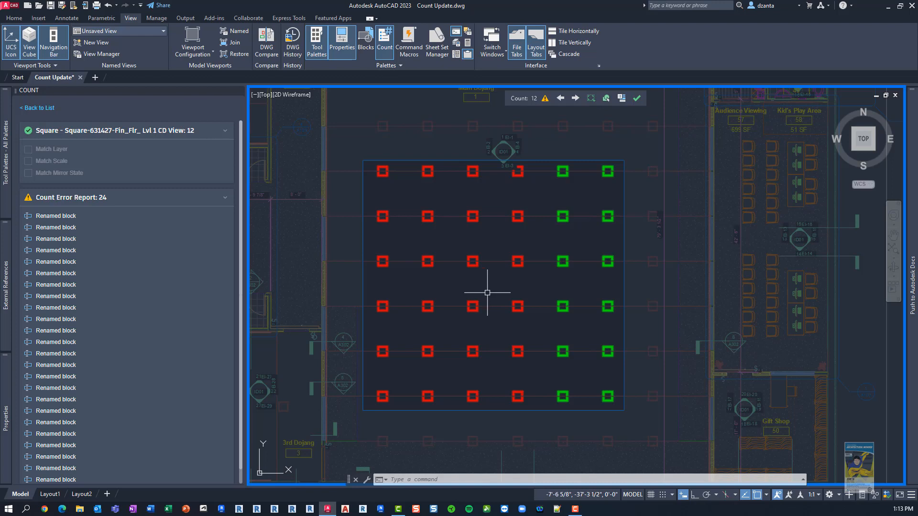
{"action": "mouse_move", "coordinate": [524, 107]}
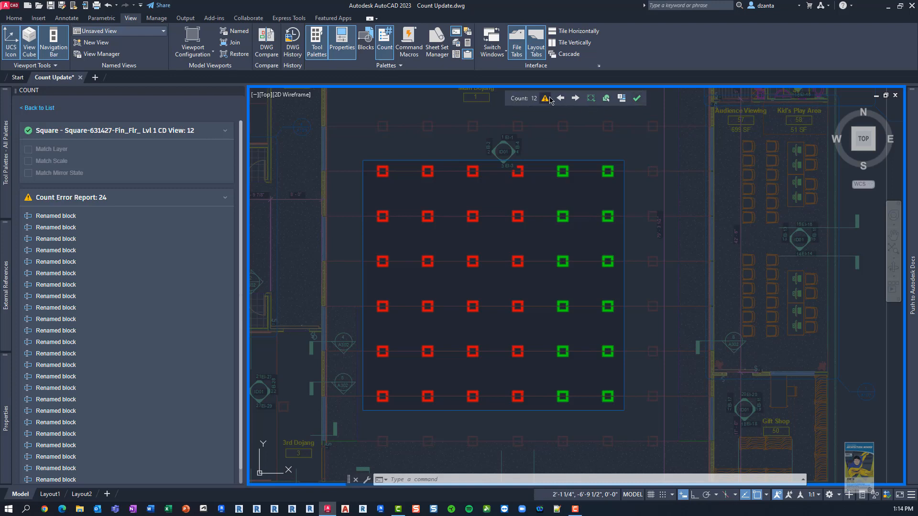
{"action": "mouse_move", "coordinate": [559, 97]}
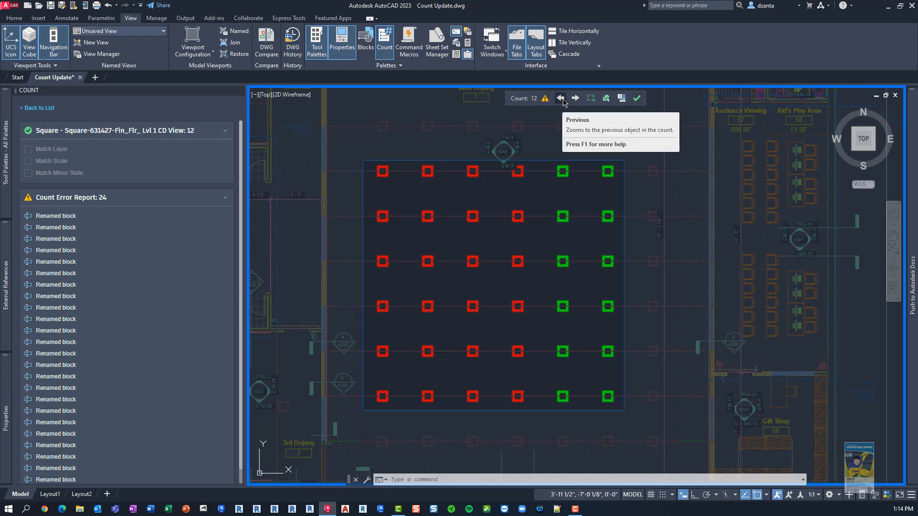
{"action": "mouse_move", "coordinate": [591, 99]}
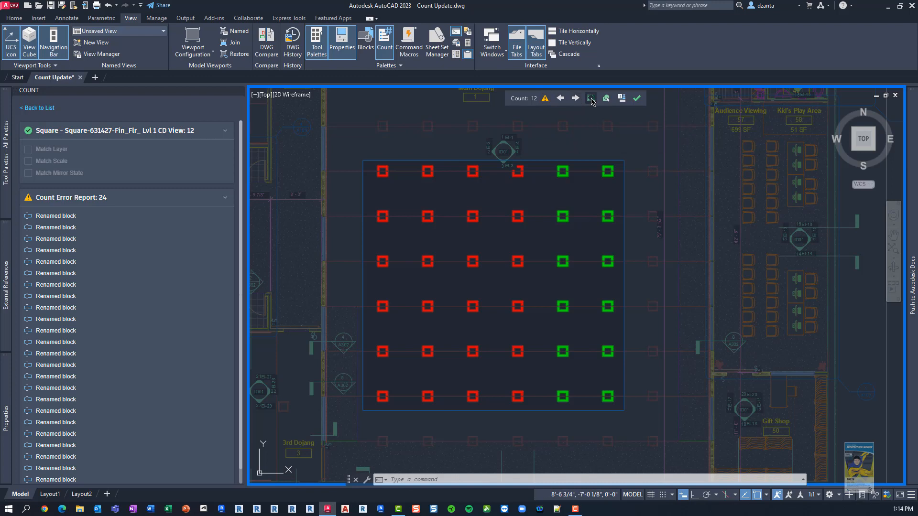
{"action": "mouse_move", "coordinate": [591, 98]}
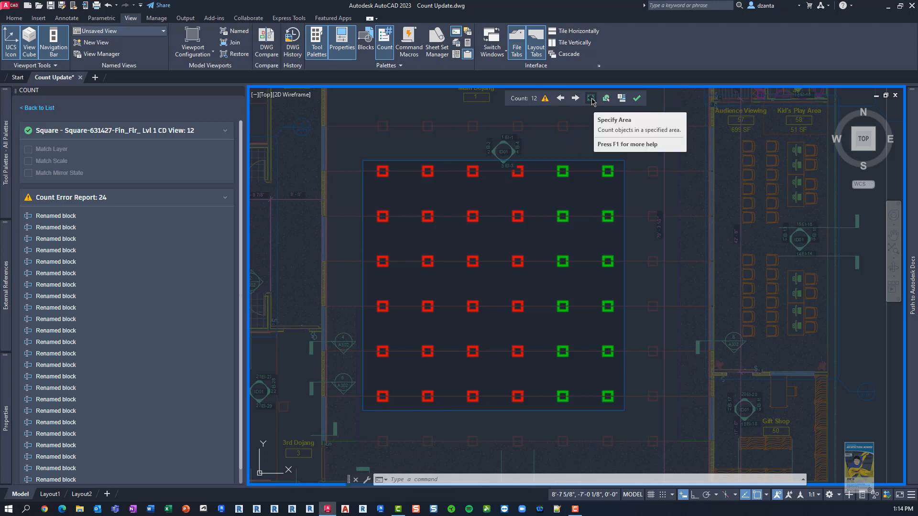
{"action": "mouse_move", "coordinate": [608, 98]}
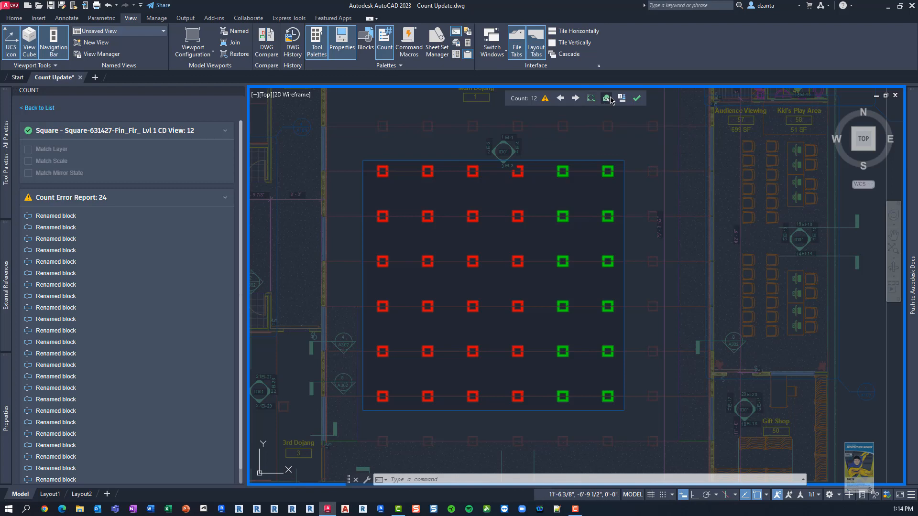
{"action": "mouse_move", "coordinate": [608, 98]}
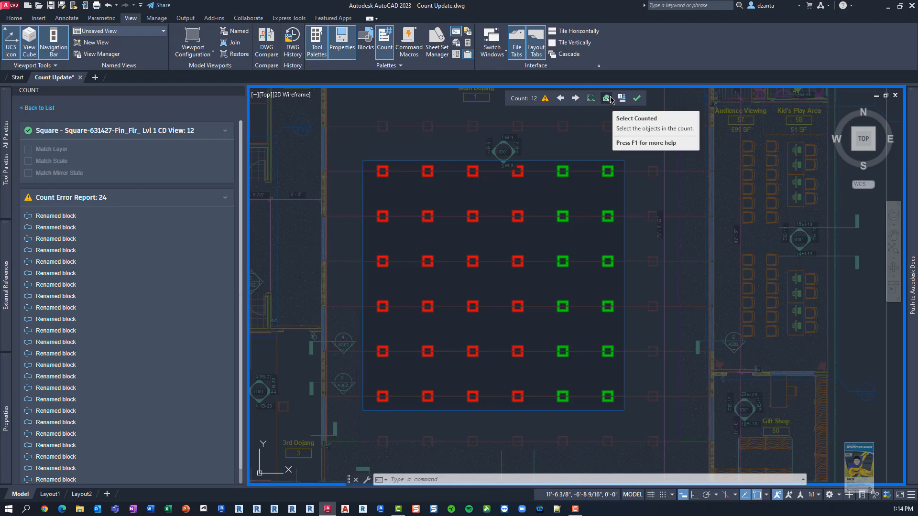
{"action": "mouse_move", "coordinate": [618, 101]}
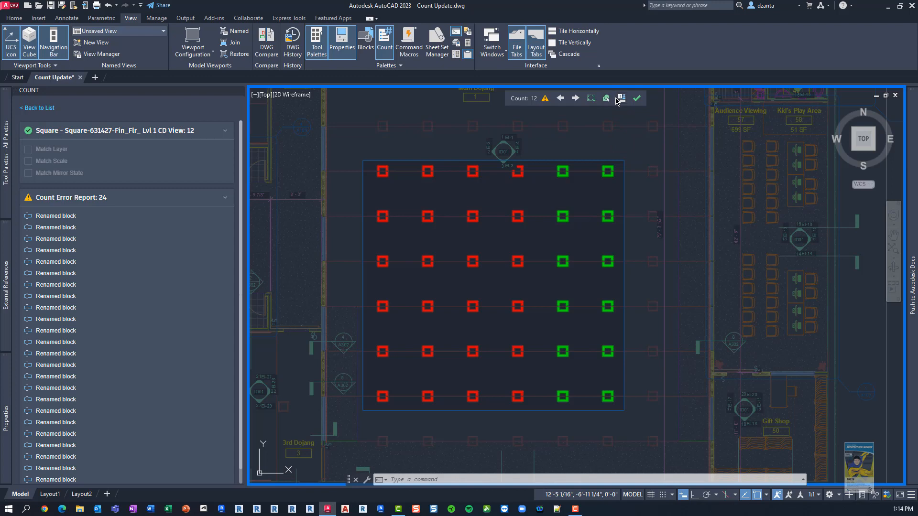
{"action": "mouse_move", "coordinate": [621, 97]}
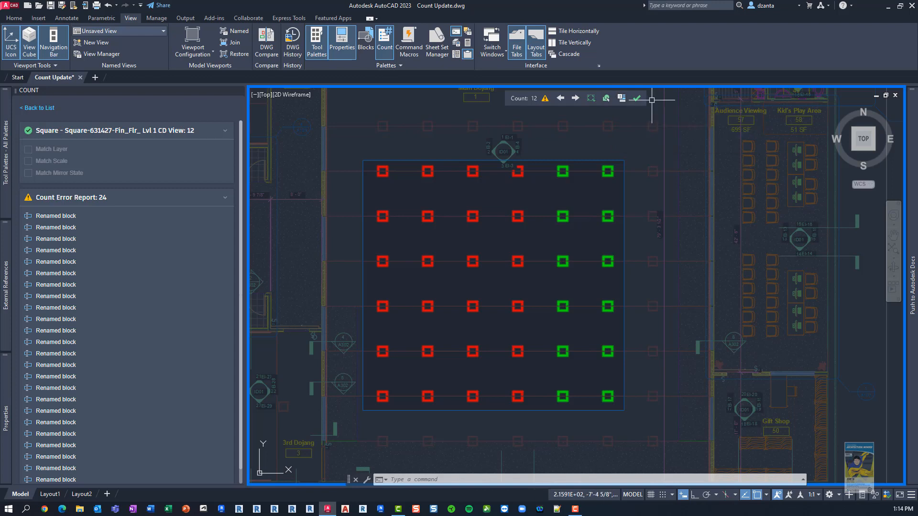
{"action": "left_click", "coordinate": [37, 108]}
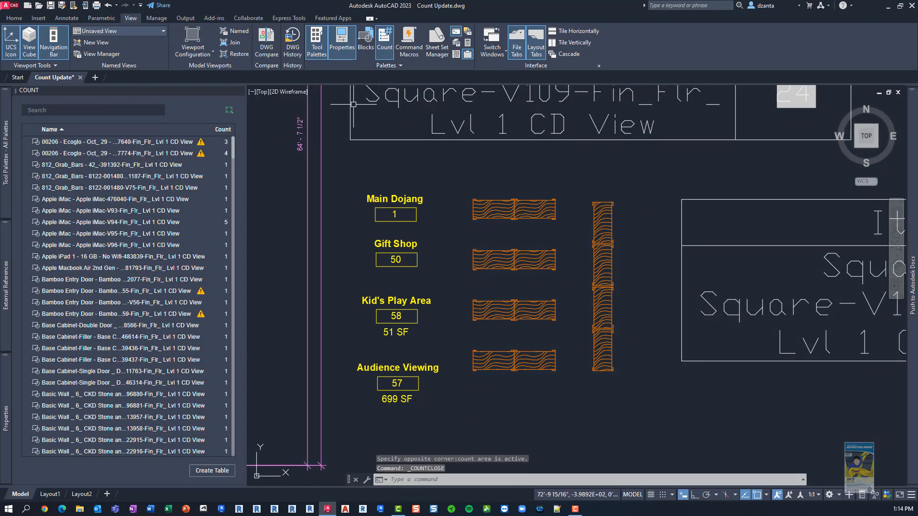
Start a new area count around the orange shelving units
{"action": "left_click", "coordinate": [461, 158]}
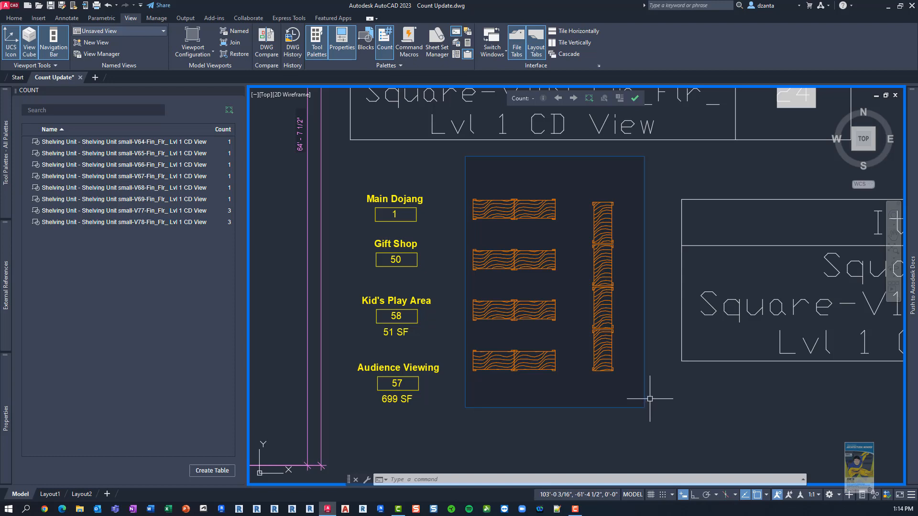
{"action": "mouse_move", "coordinate": [631, 402]}
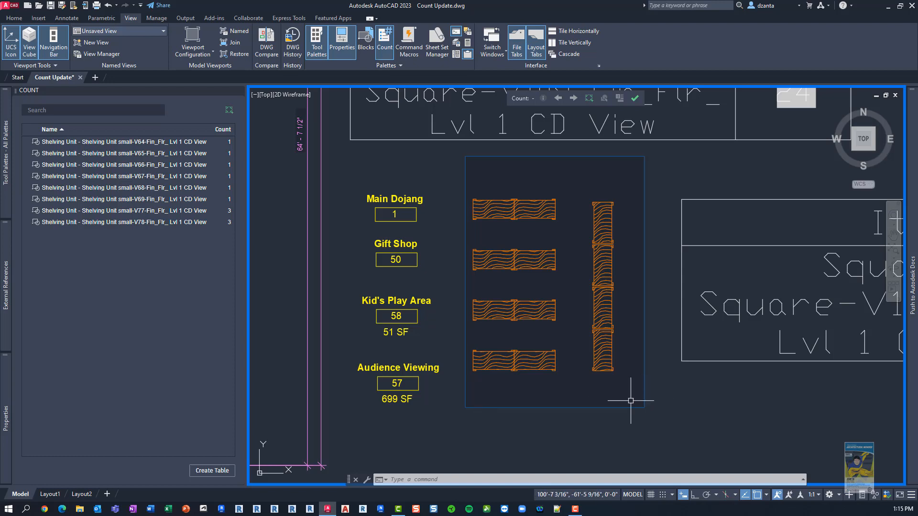
{"action": "mouse_move", "coordinate": [682, 380]}
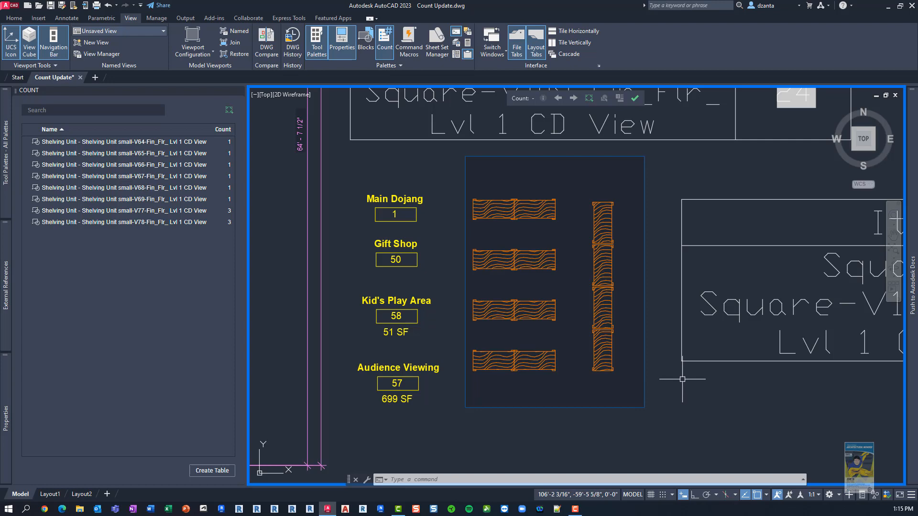
{"action": "mouse_move", "coordinate": [665, 366]}
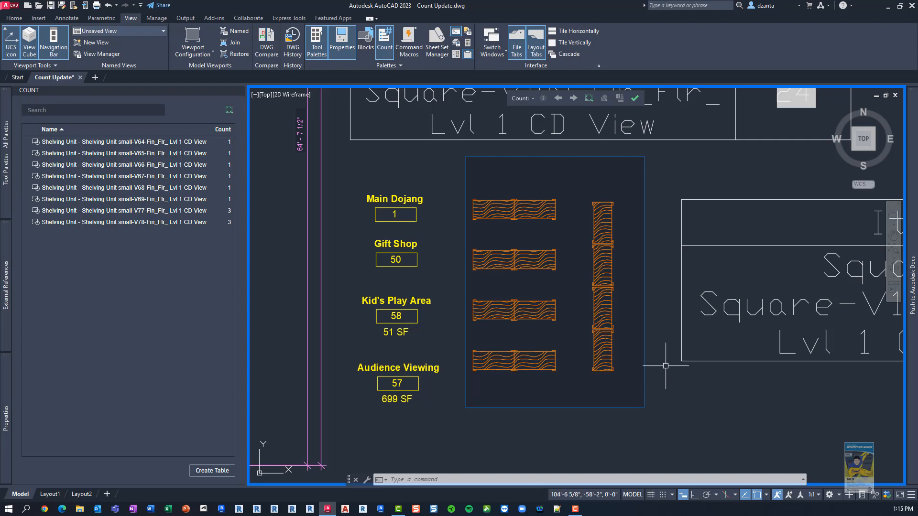
{"action": "mouse_move", "coordinate": [681, 382]}
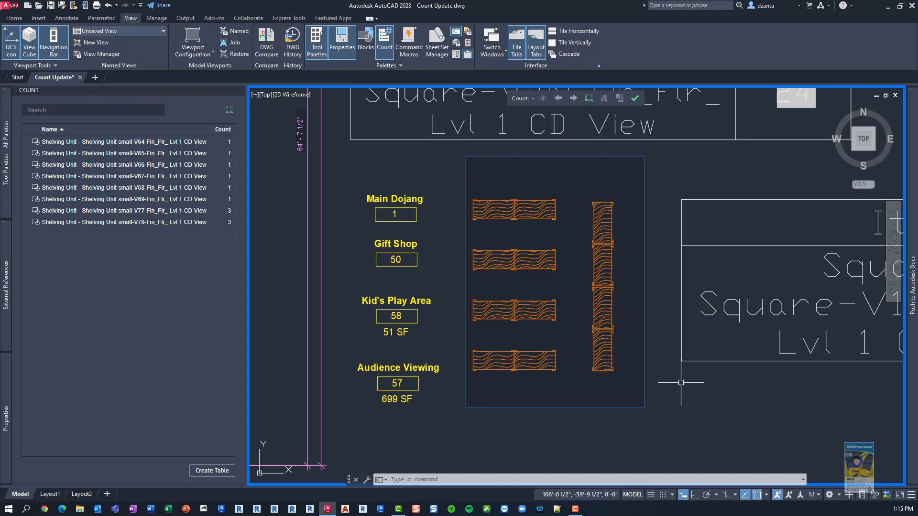
{"action": "mouse_move", "coordinate": [681, 382]}
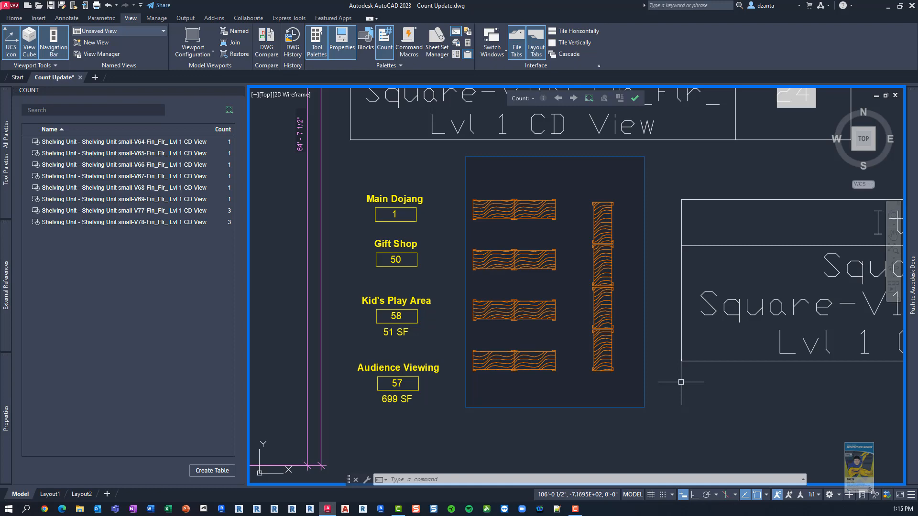